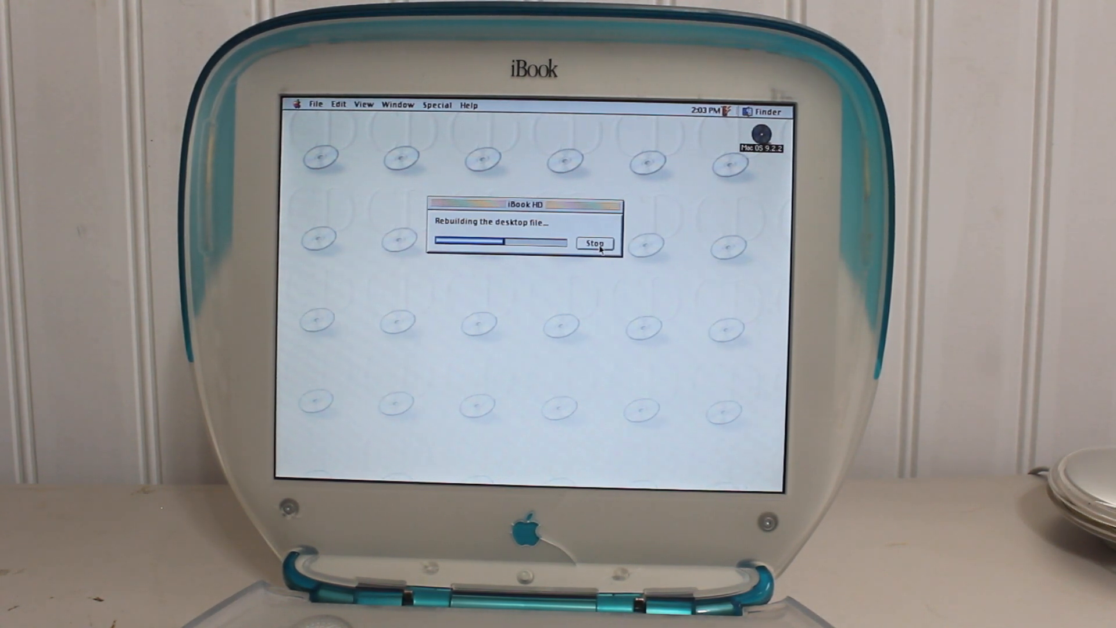
Step: Open the Mac OS 9.2.2 CD window and launch Mac OS Install from it
left_click(595, 243)
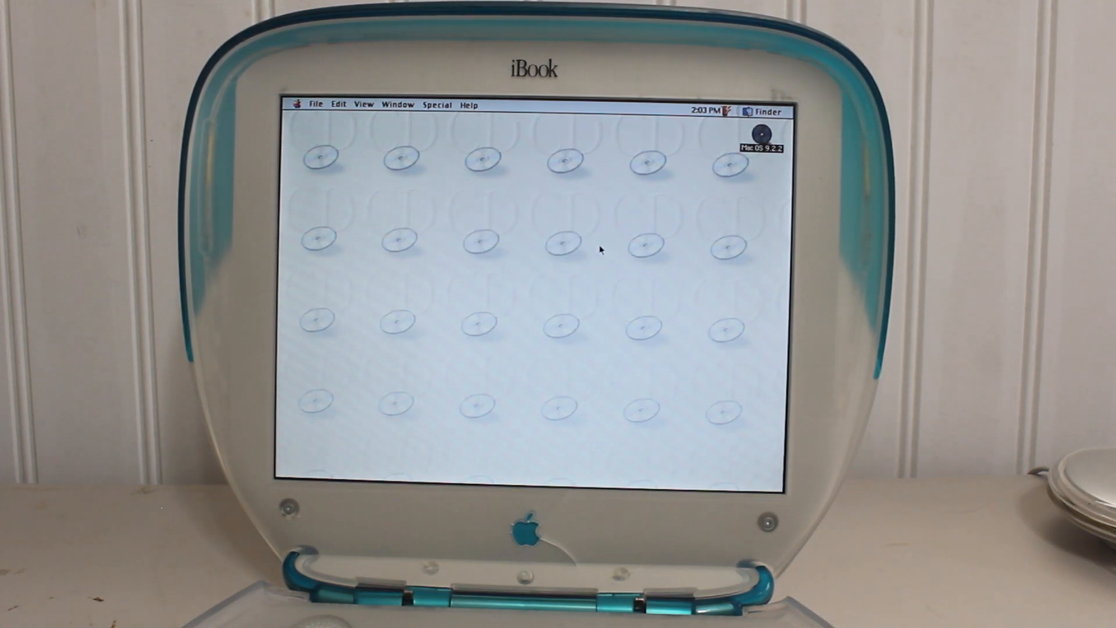
double_click(760, 135)
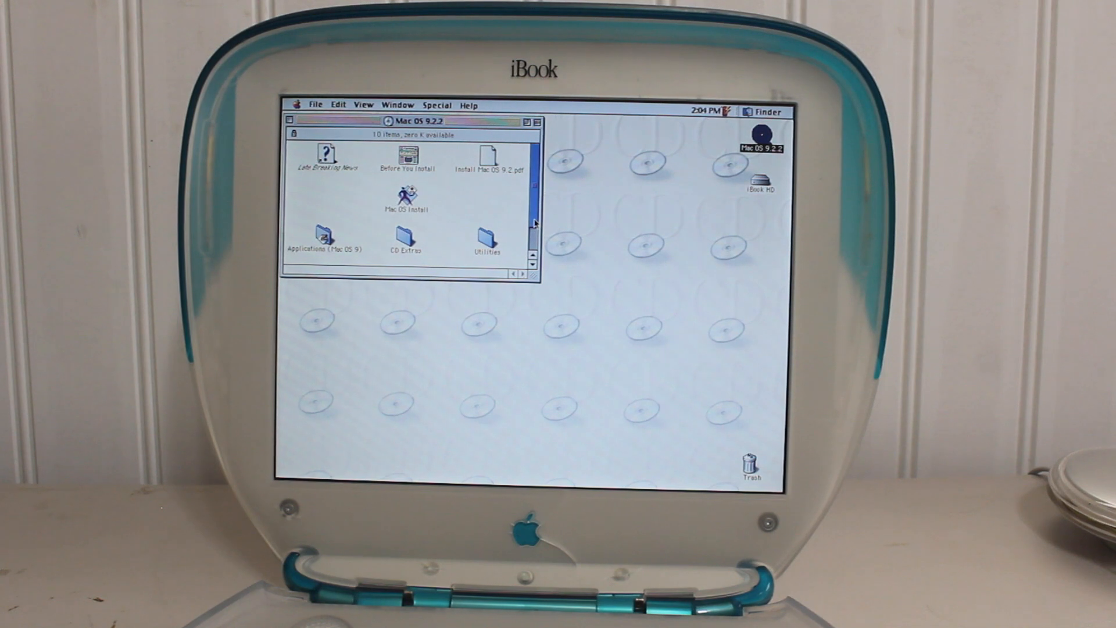
scroll("down", 3)
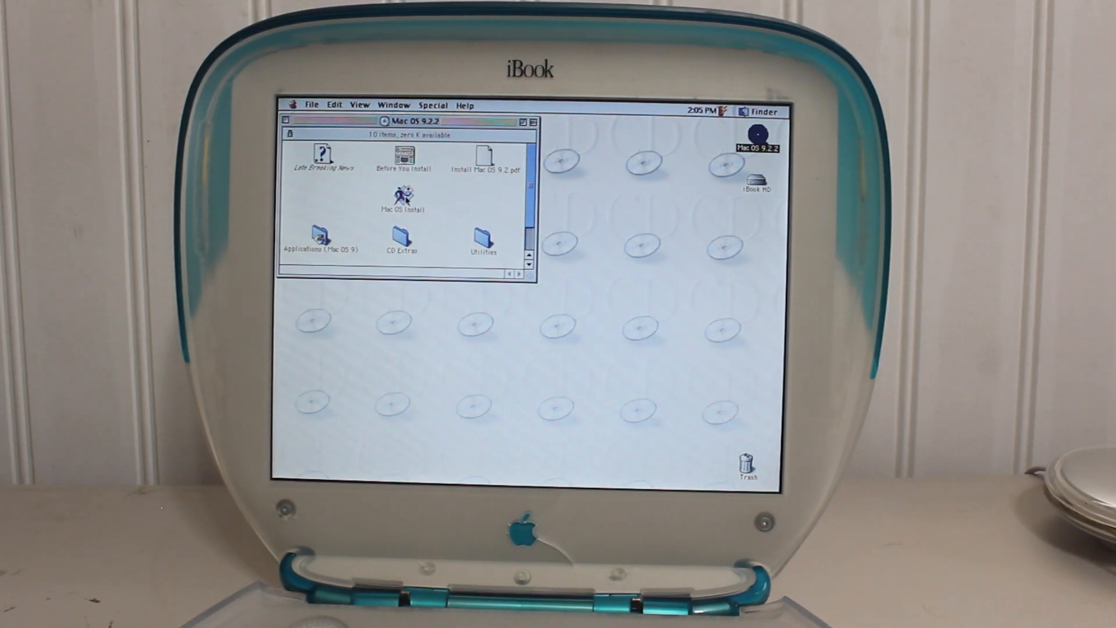
left_click(402, 198)
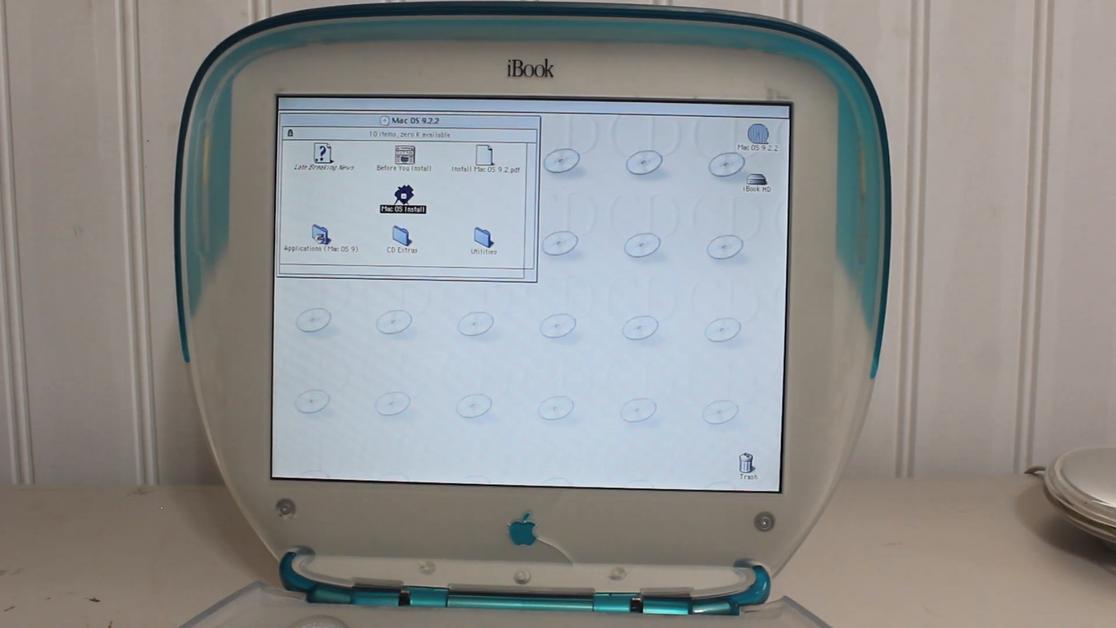
double_click(401, 195)
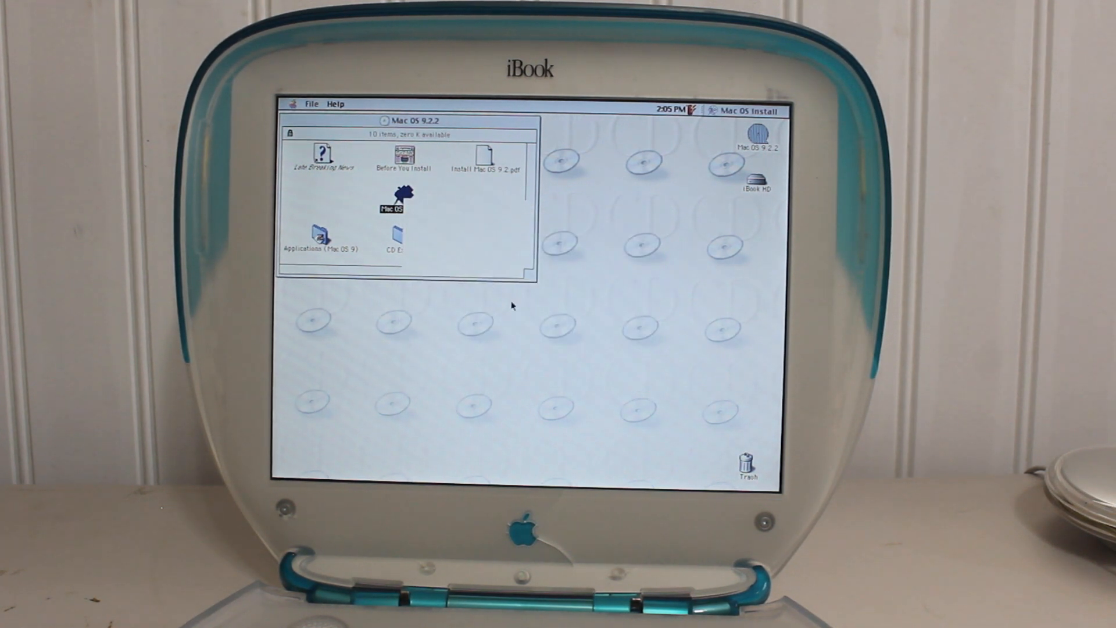
Step: Pass the Welcome screen and confirm iBook HD as the install destination
double_click(402, 195)
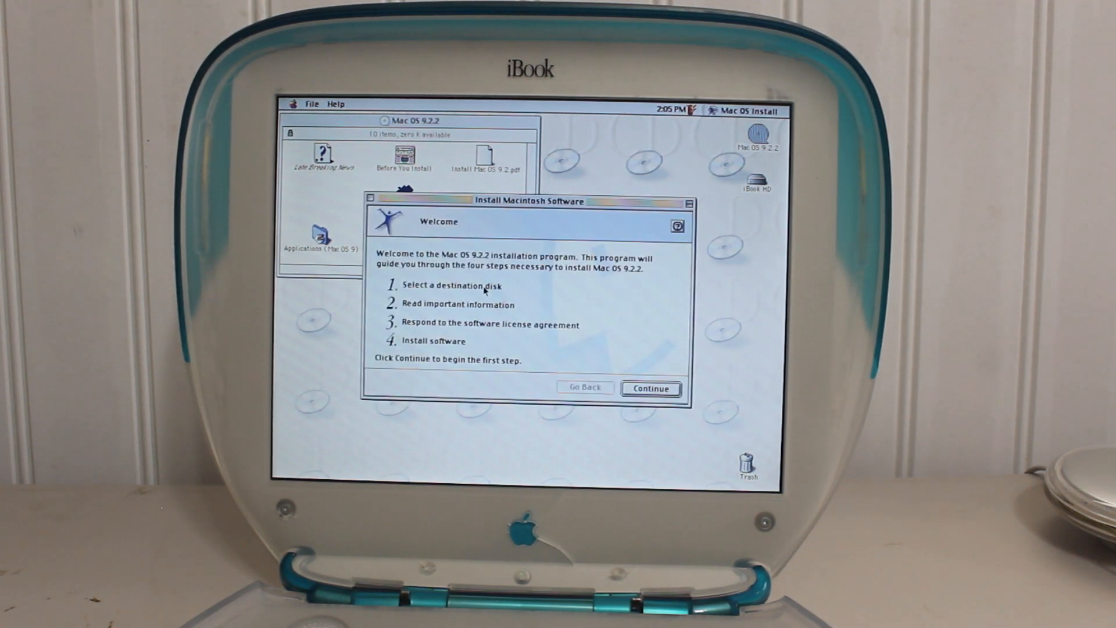
mouse_move(581, 312)
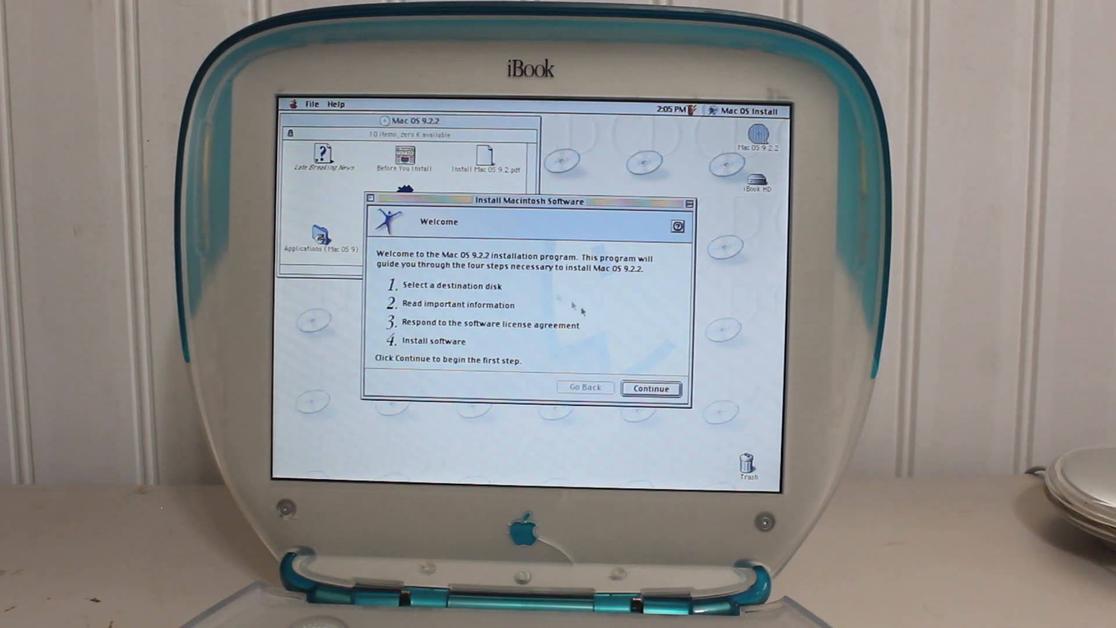
left_click(651, 388)
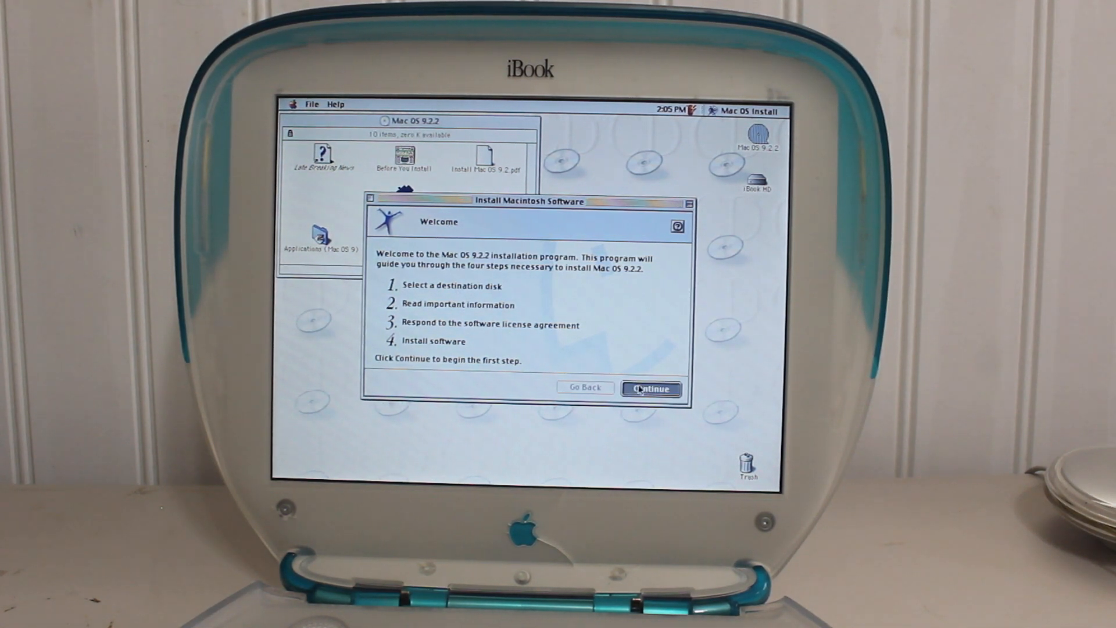
left_click(650, 388)
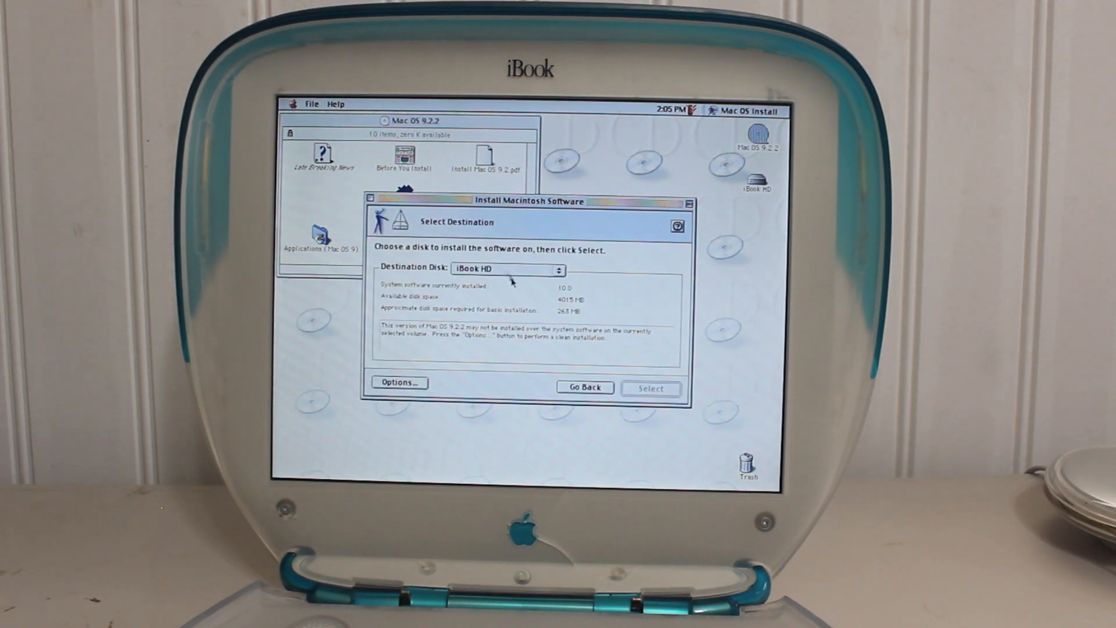
mouse_move(528, 353)
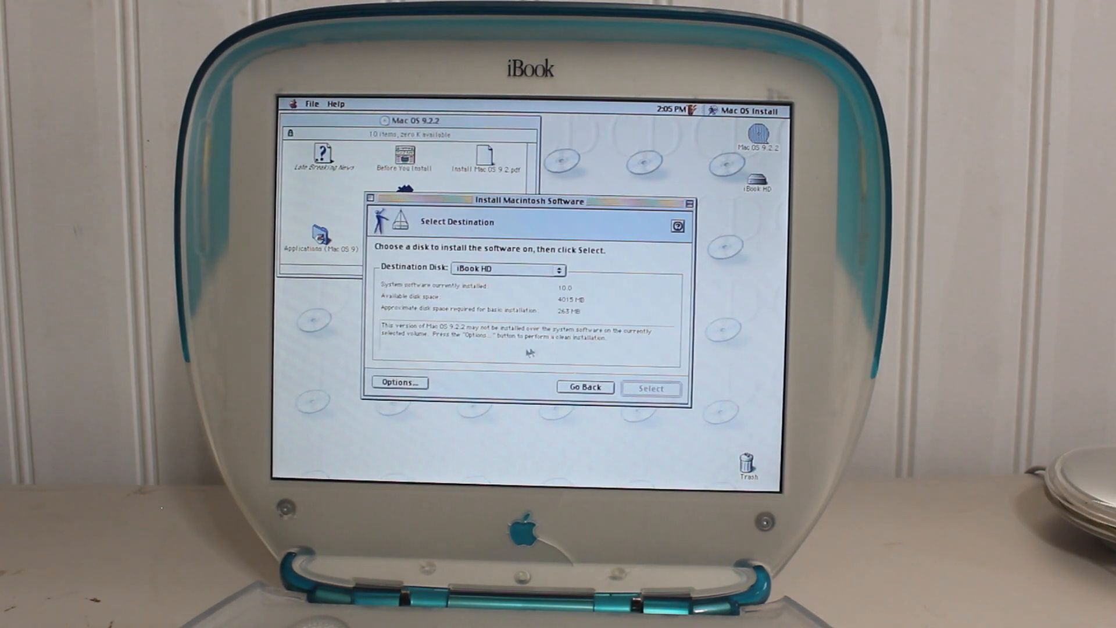
left_click(399, 382)
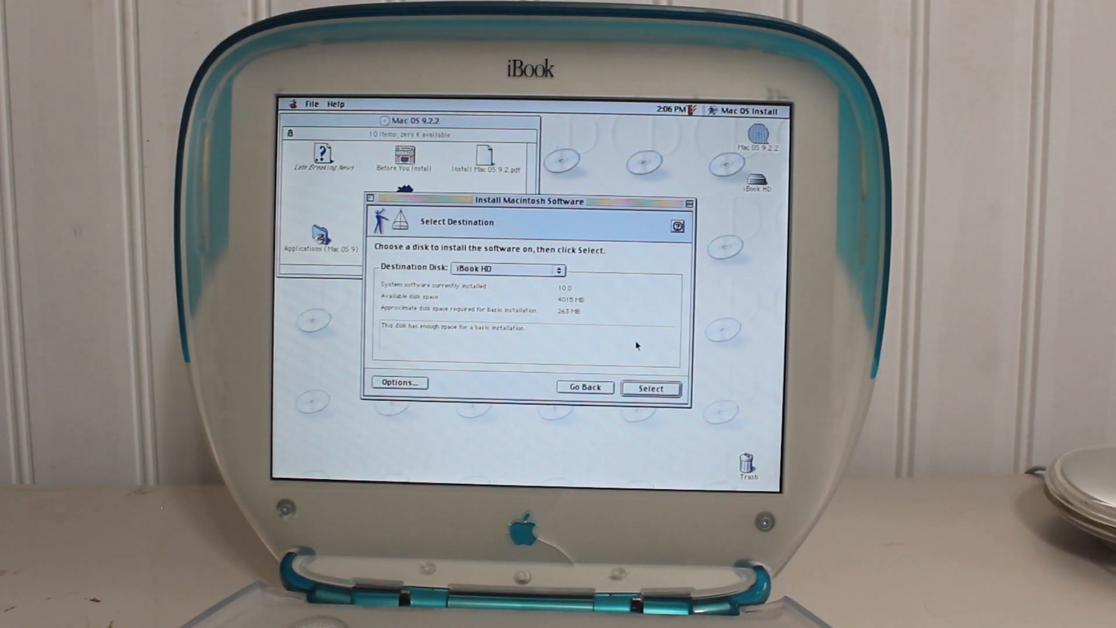
mouse_move(677, 401)
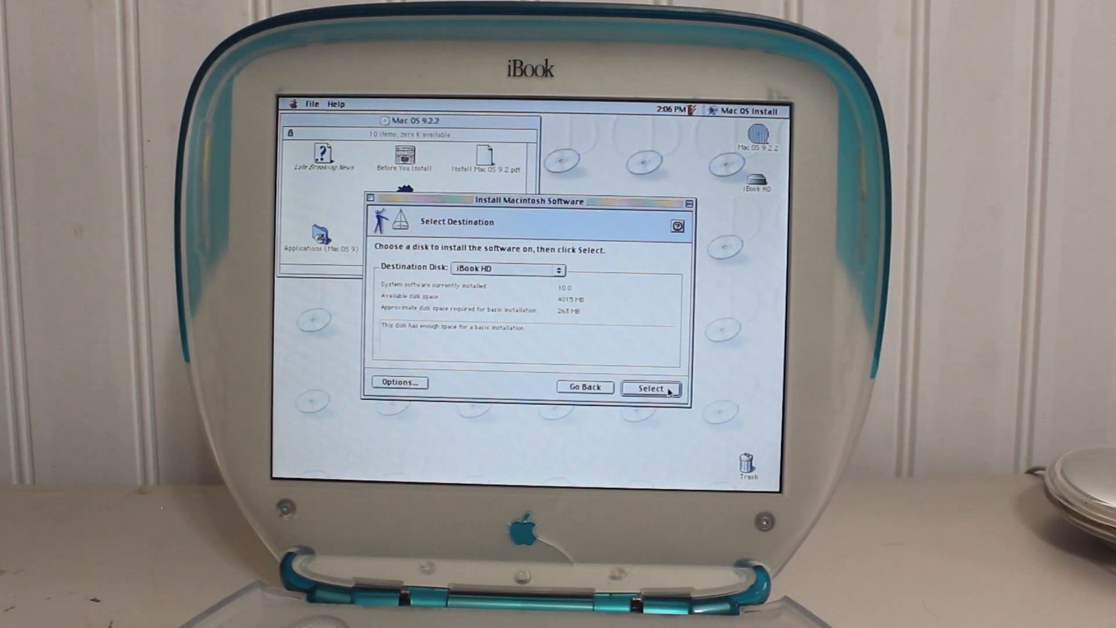
left_click(649, 388)
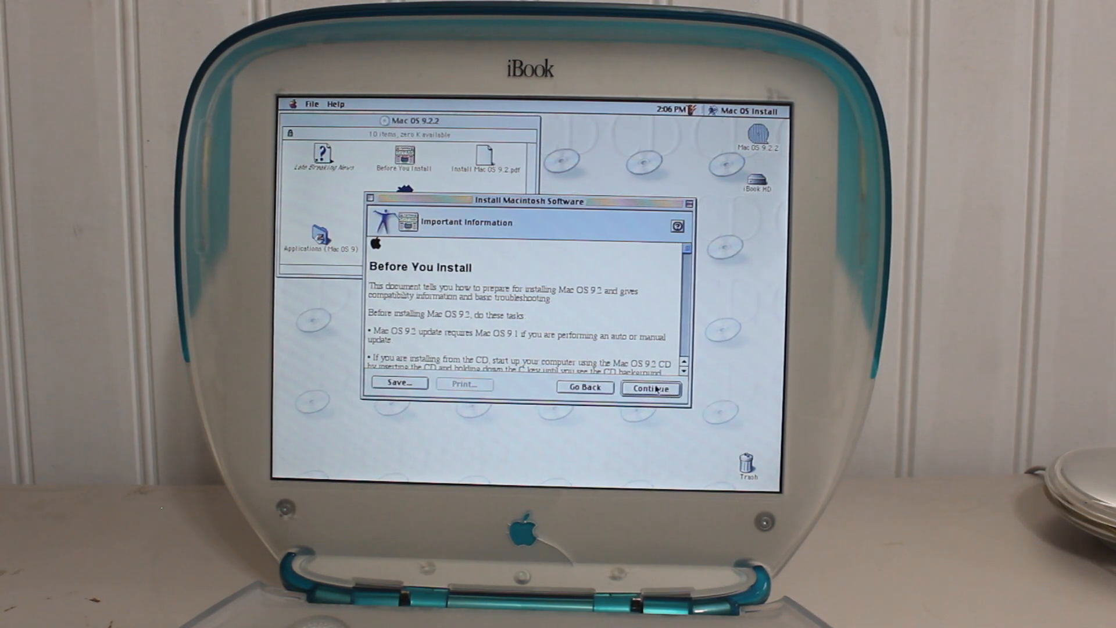
Step: Continue past the Important Information read-me and the software licence agreement
left_click(650, 388)
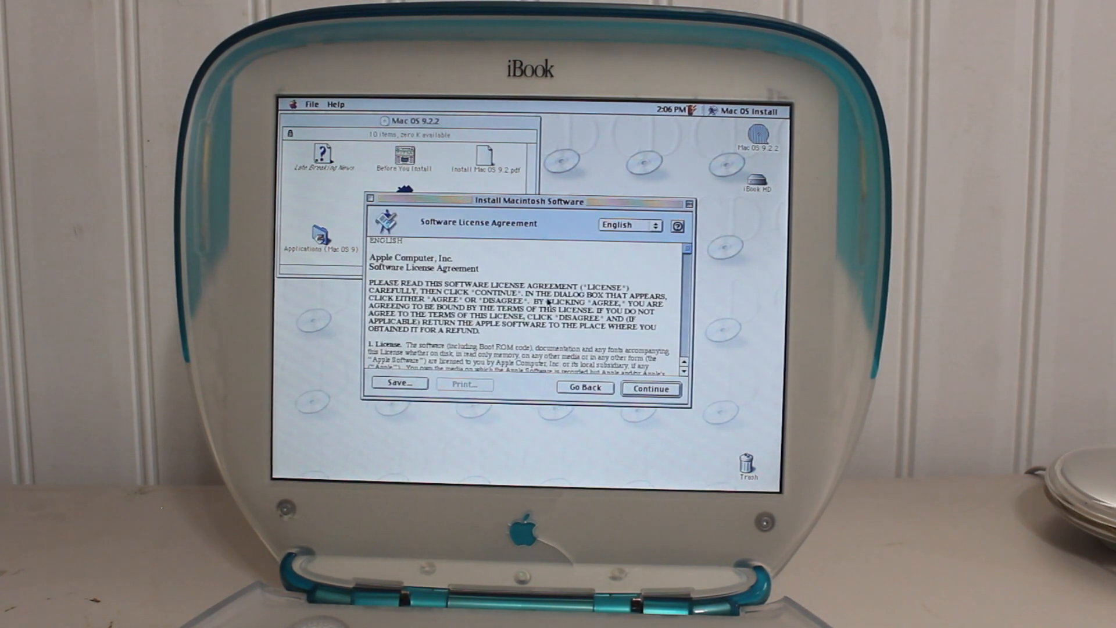
left_click(651, 389)
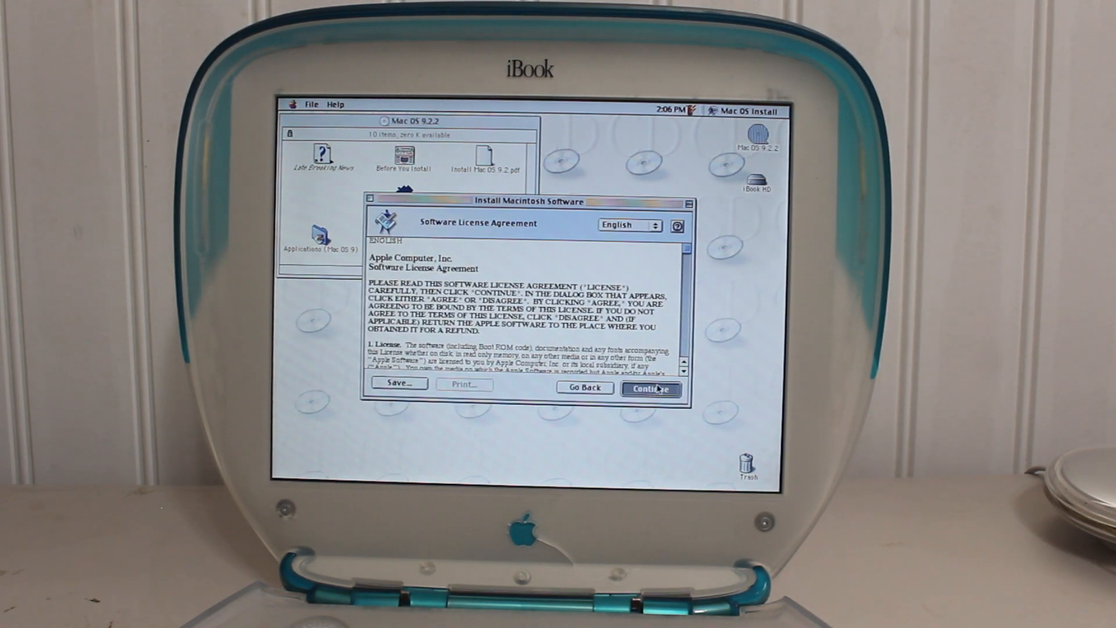
left_click(650, 388)
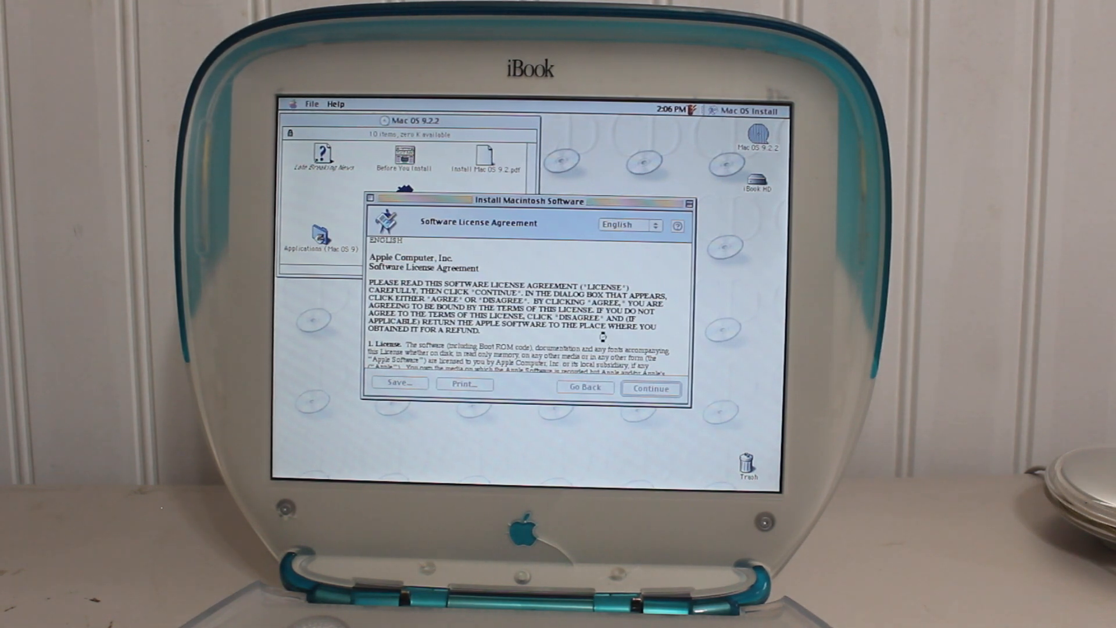
left_click(650, 389)
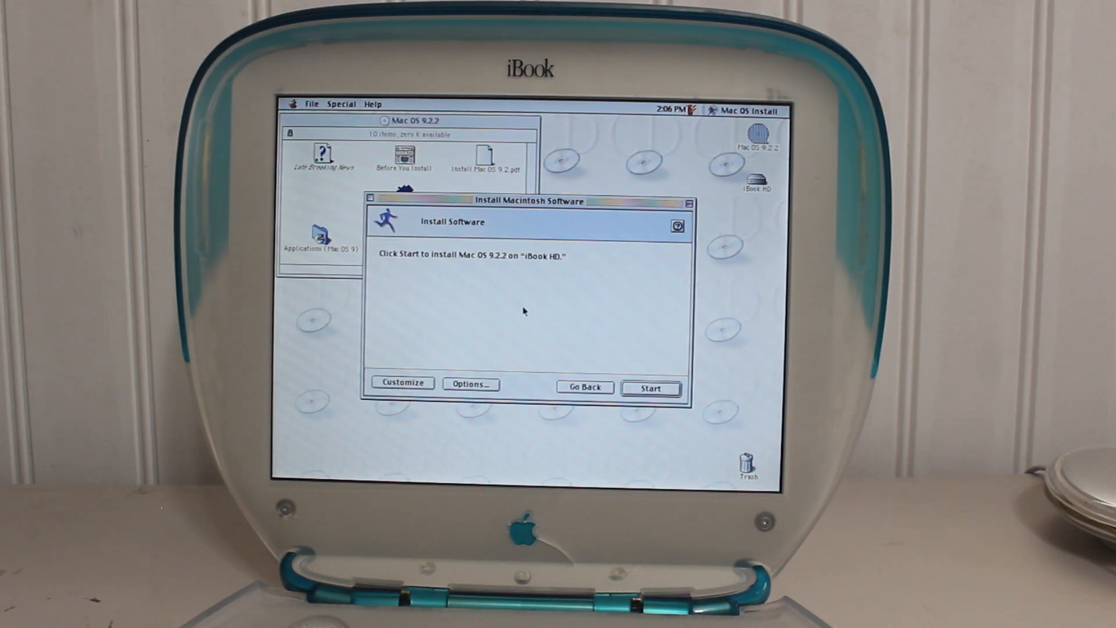
mouse_move(439, 406)
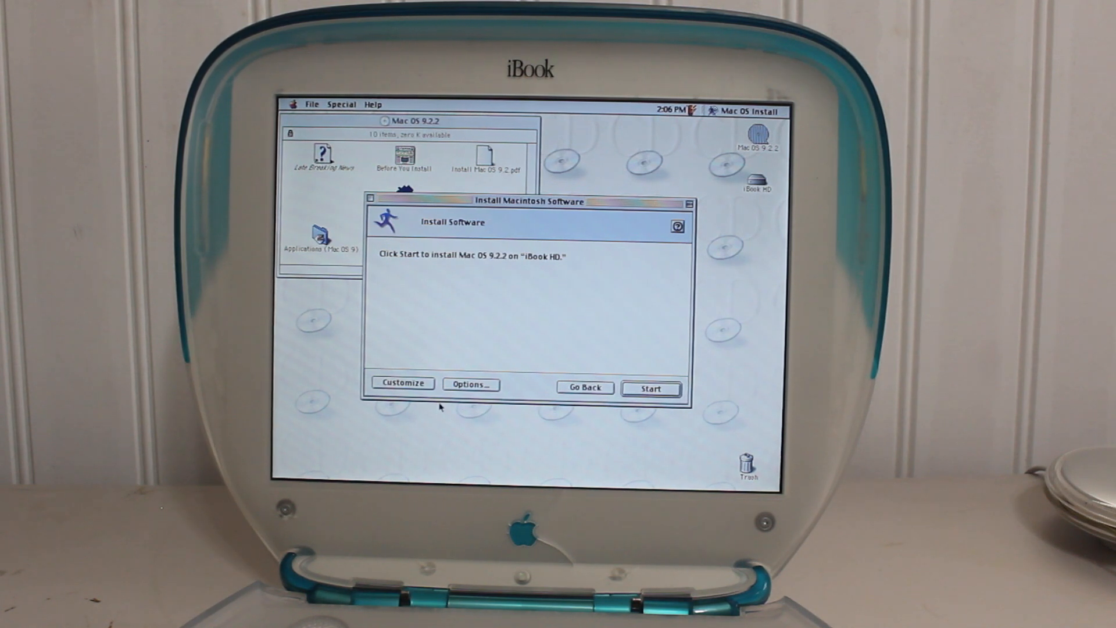
Step: Customize the component list to leave Text-to-Speech out of the install on iBook HD
left_click(403, 383)
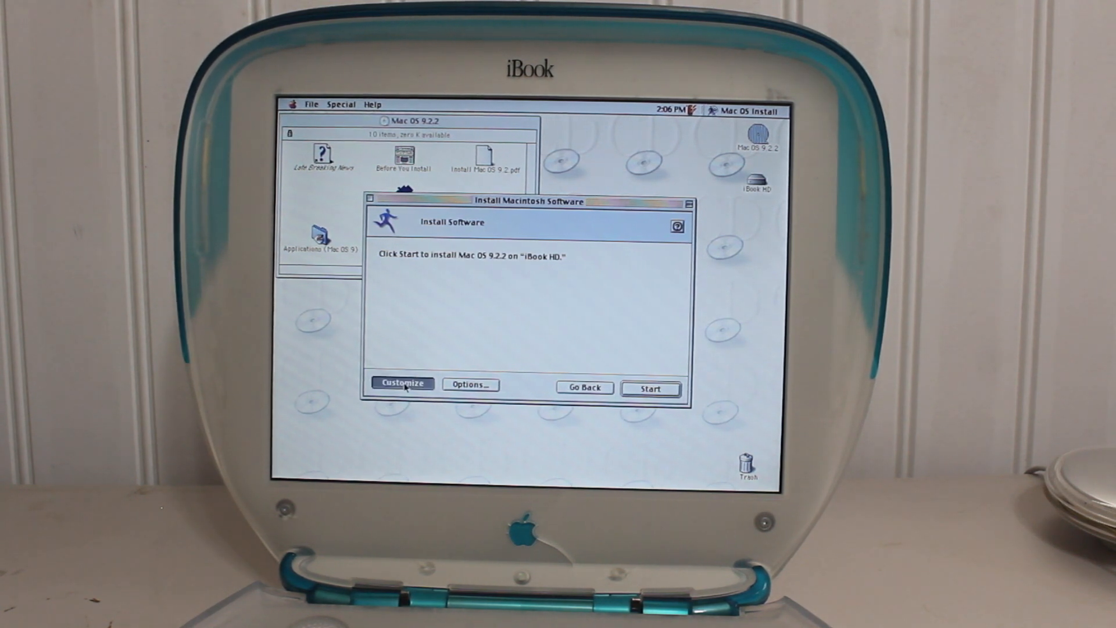
left_click(402, 384)
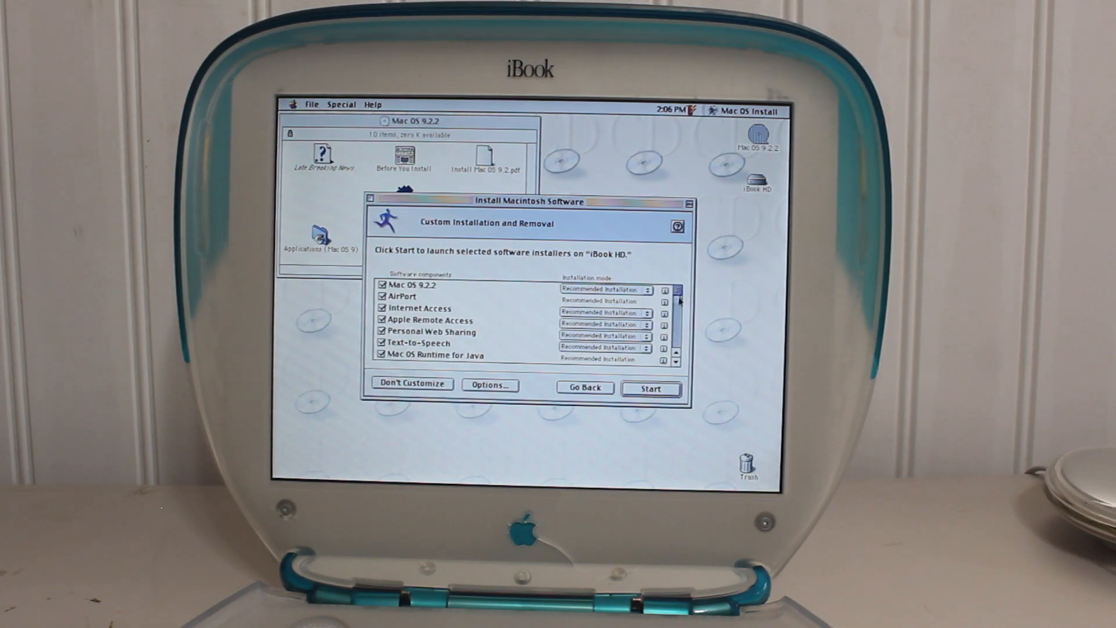
scroll("down", 3)
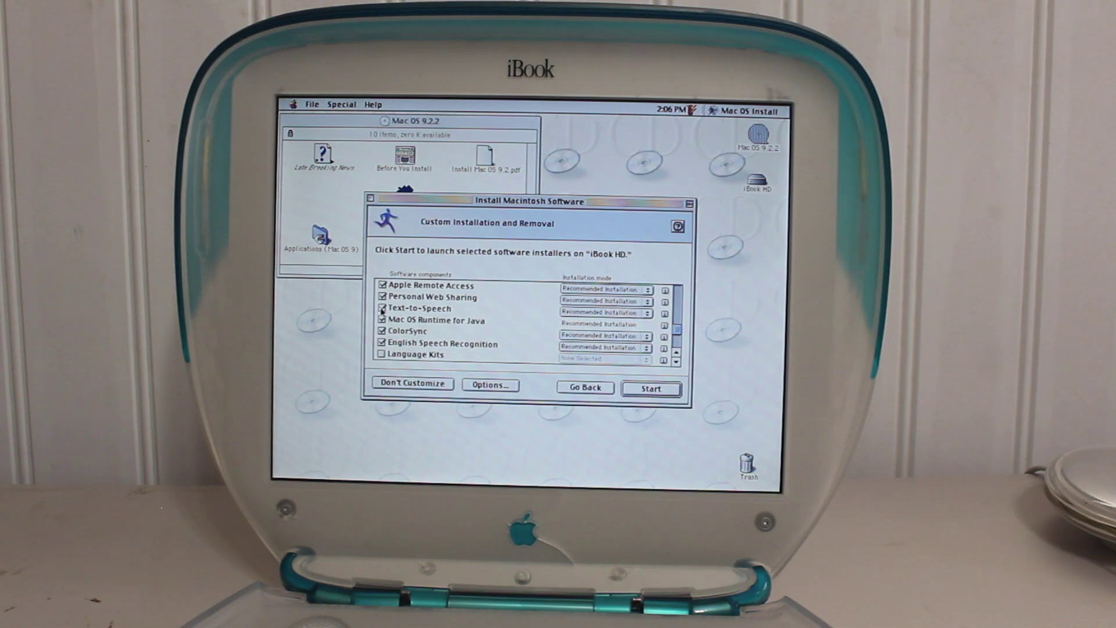
left_click(381, 308)
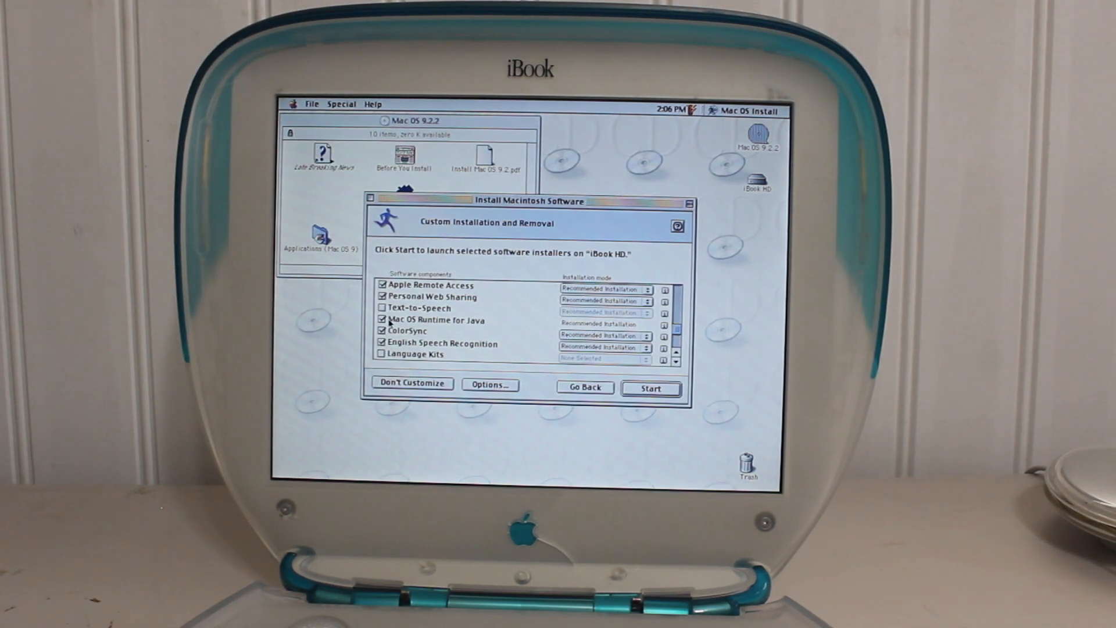
left_click(382, 320)
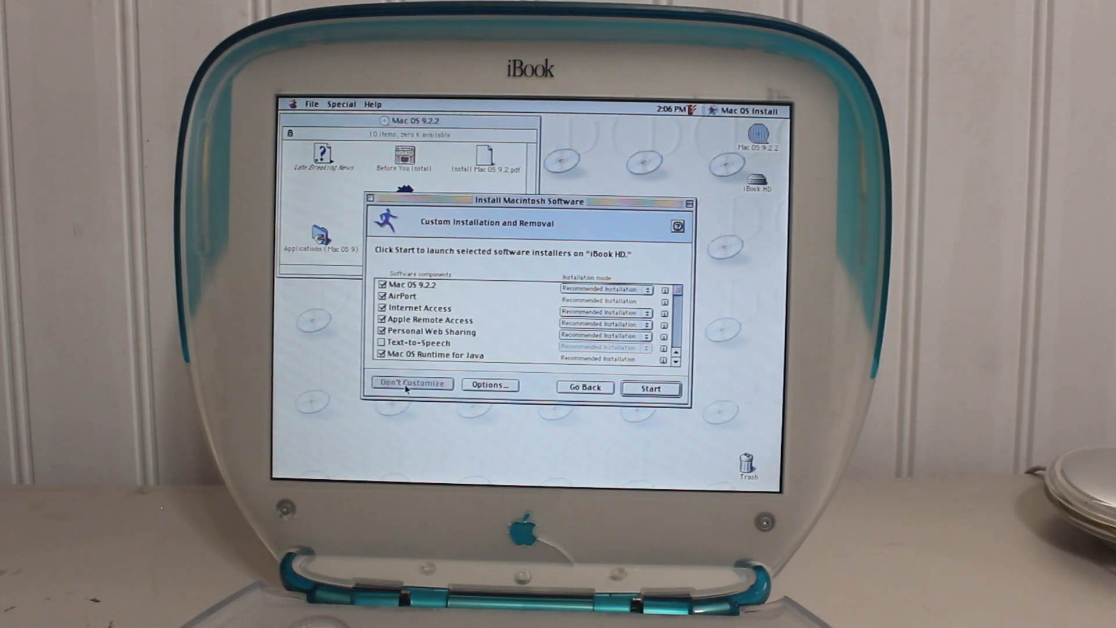
left_click(411, 384)
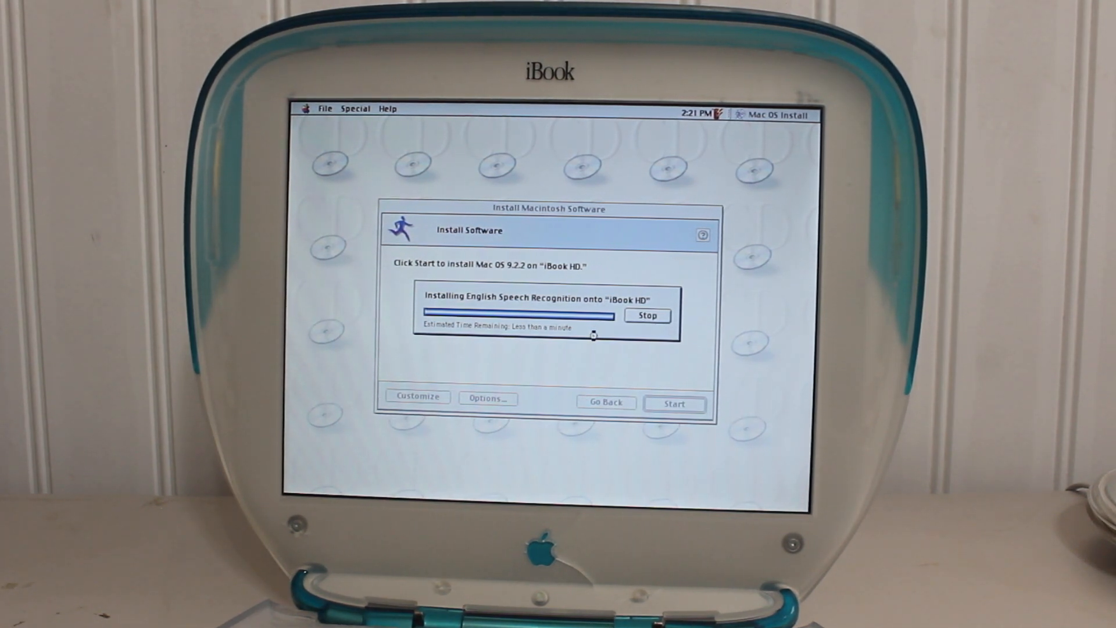
mouse_move(597, 360)
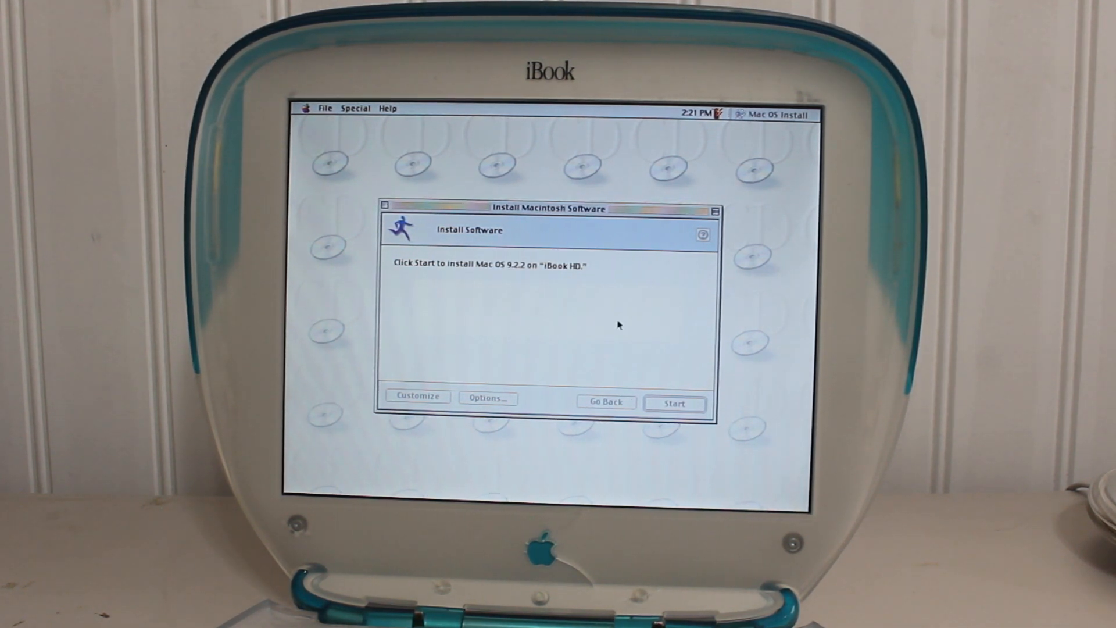
mouse_move(584, 326)
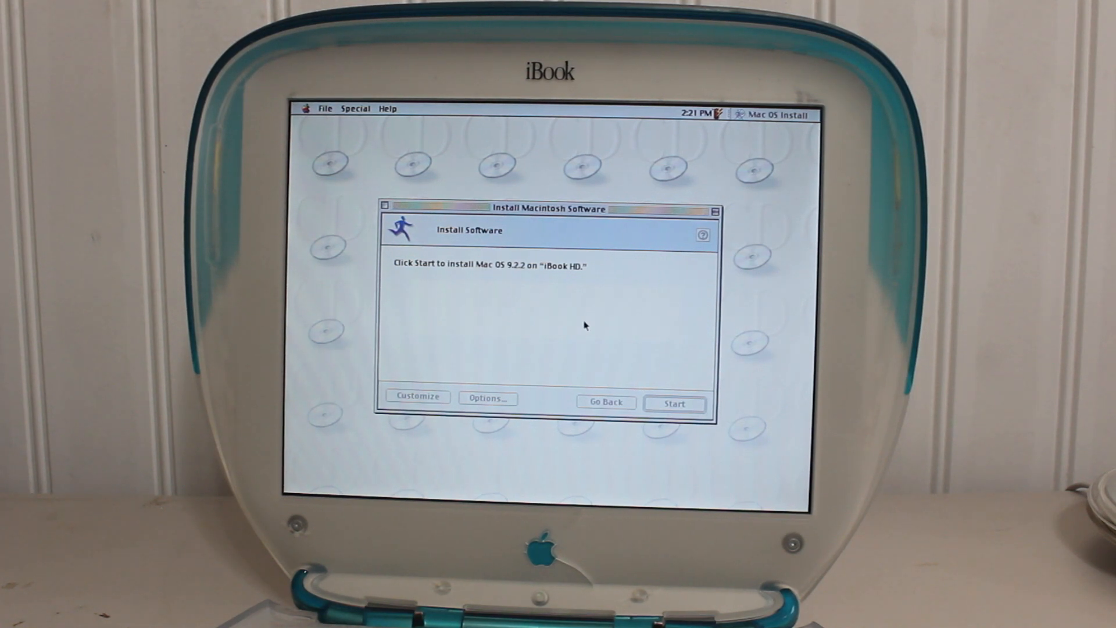
mouse_move(550, 330)
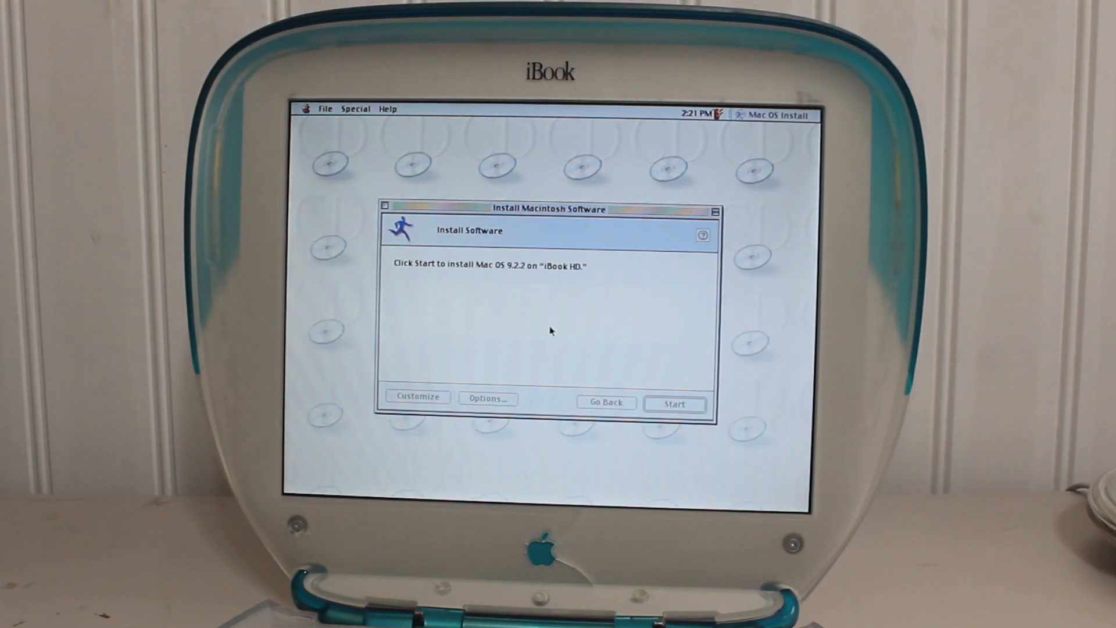
Step: Acknowledge the installation-finished message and quit Mac OS Install
left_click(673, 404)
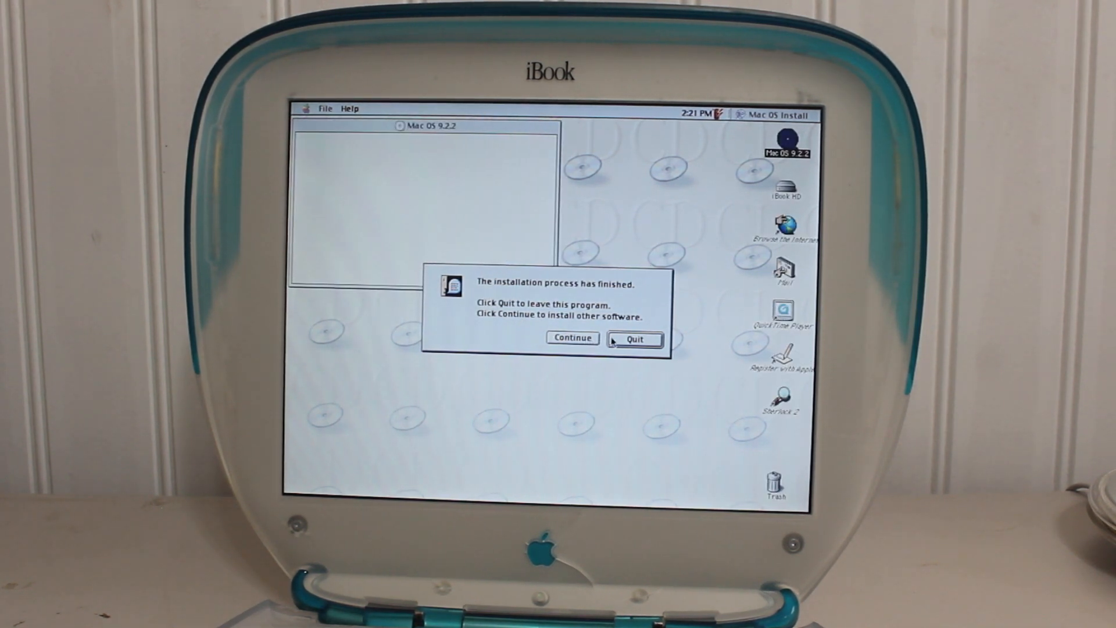
left_click(634, 338)
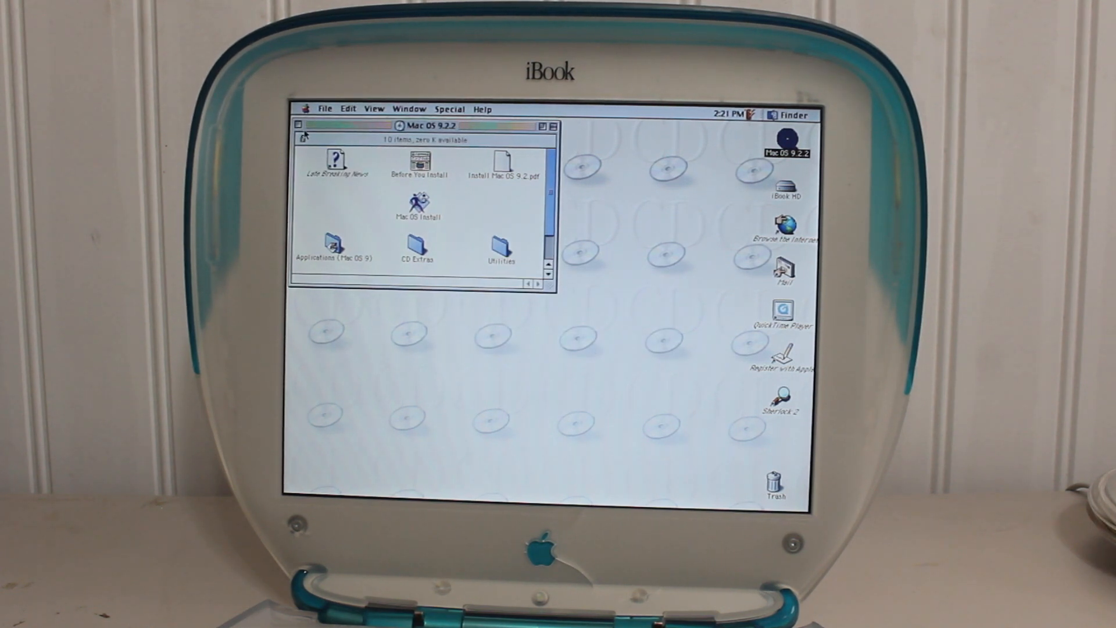
Step: Close the Mac OS 9.2.2 disc window and restart the iBook via Special > Restart
left_click(302, 125)
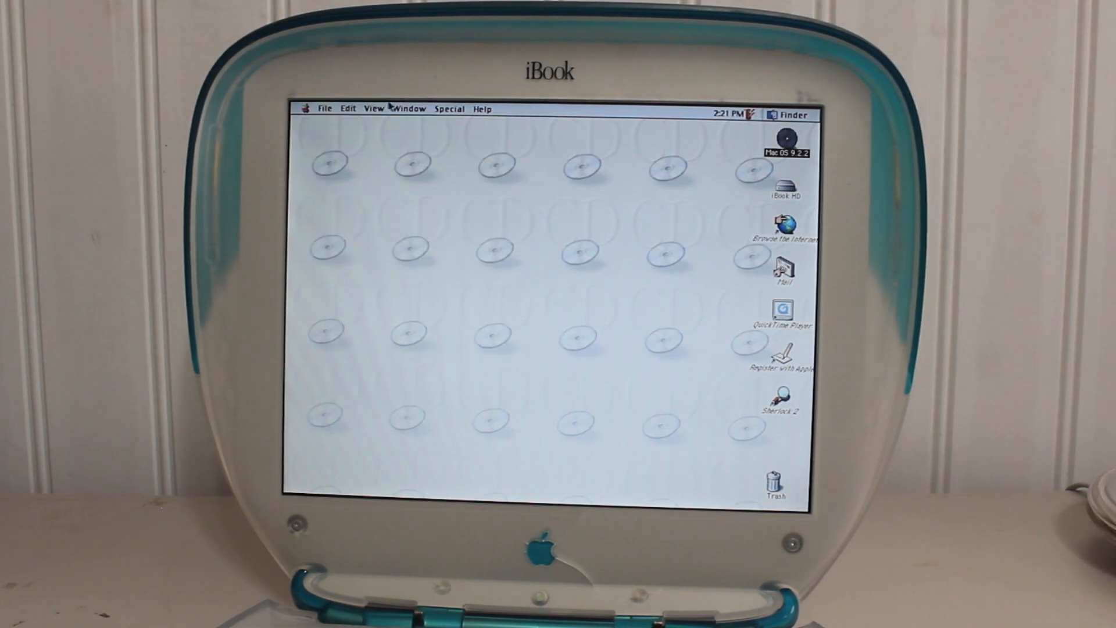
left_click(449, 108)
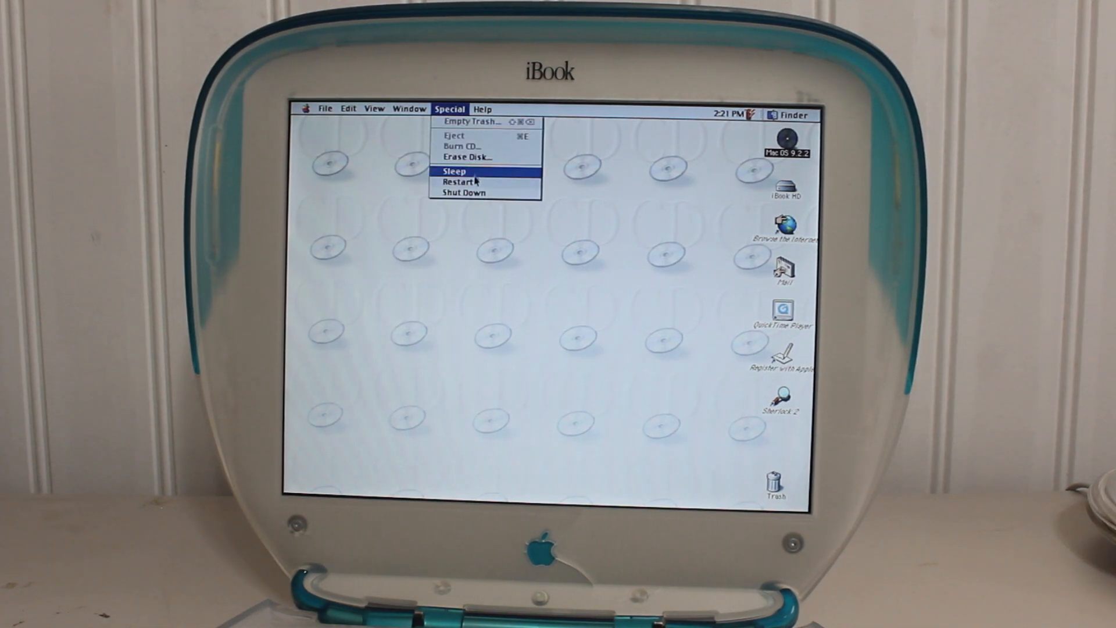
mouse_move(460, 183)
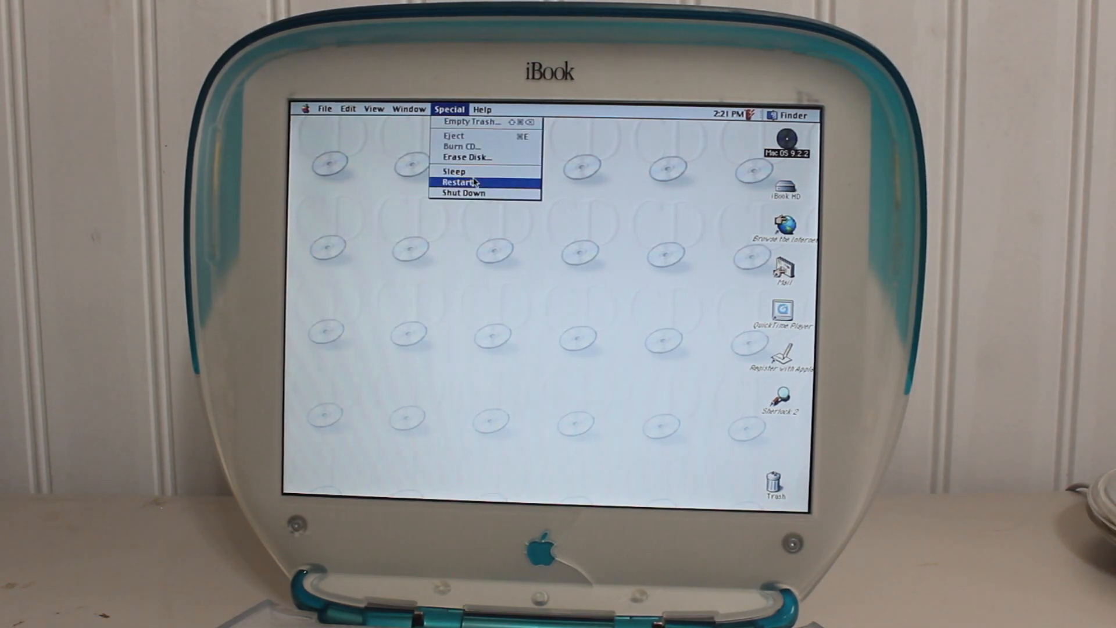
left_click(460, 192)
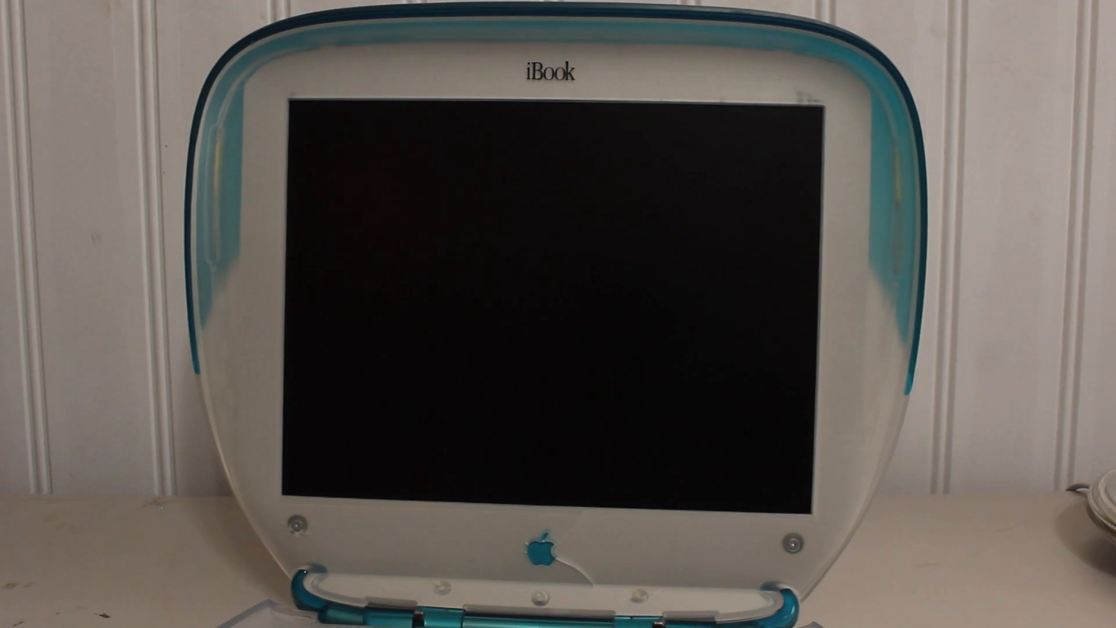